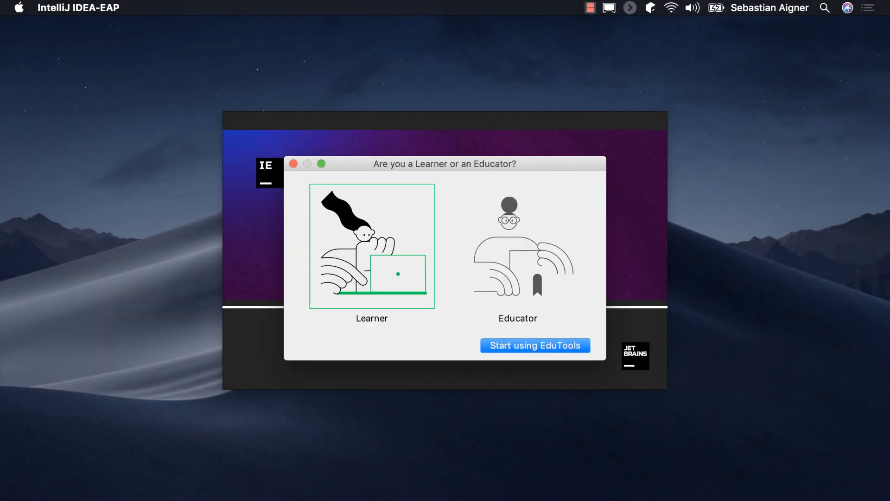
{"action": "mouse_move", "coordinate": [469, 322]}
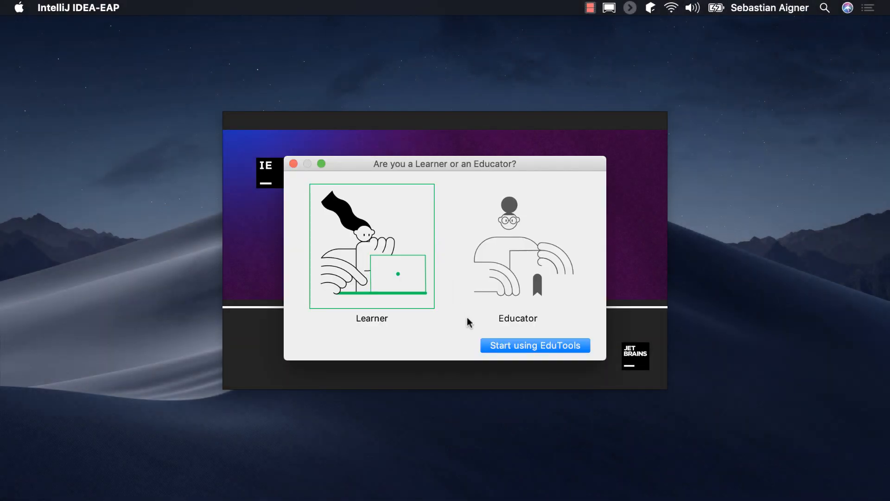
Start EduTools as a Learner and open the course catalog showing Kotlin Koans.
{"action": "left_click", "coordinate": [535, 345]}
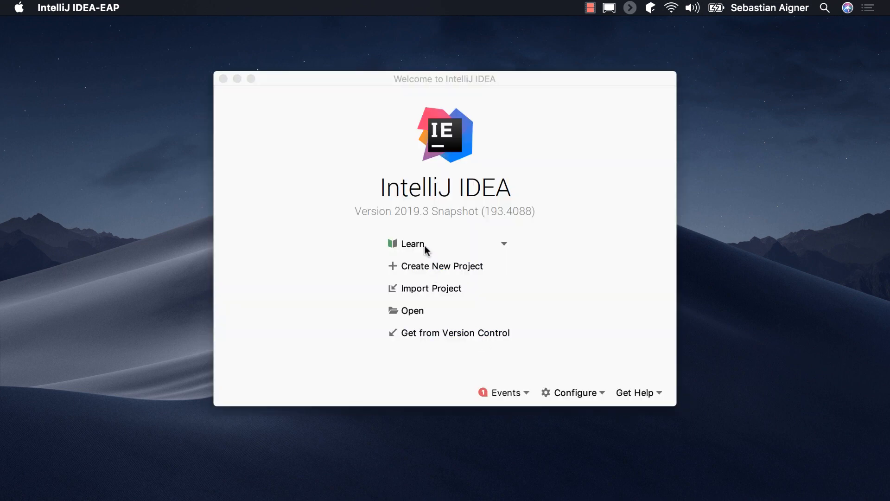
{"action": "left_click", "coordinate": [502, 243]}
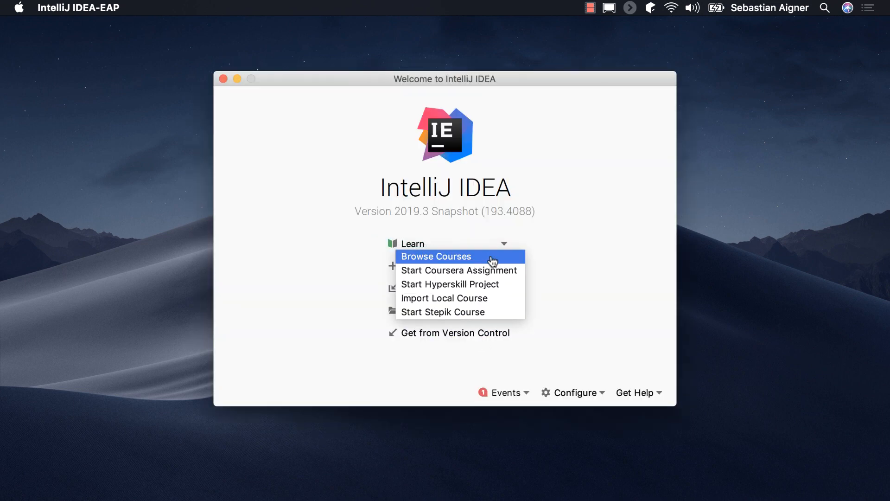
{"action": "left_click", "coordinate": [436, 255]}
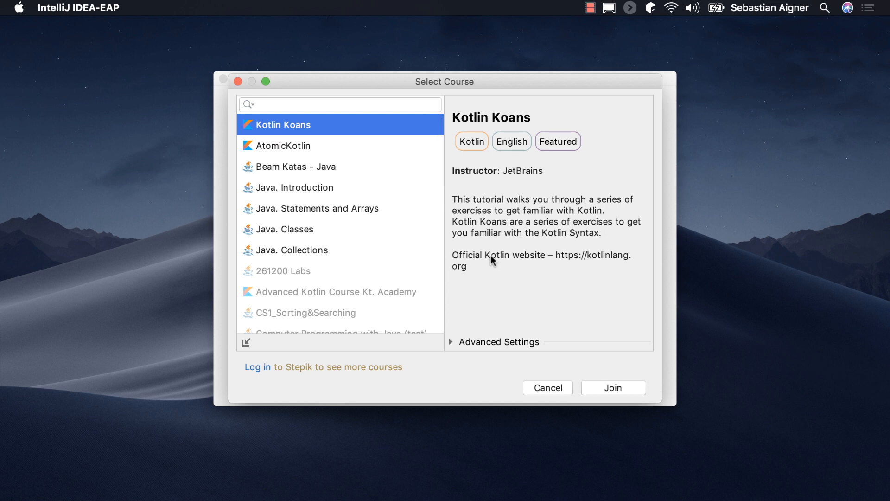
{"action": "mouse_move", "coordinate": [554, 374]}
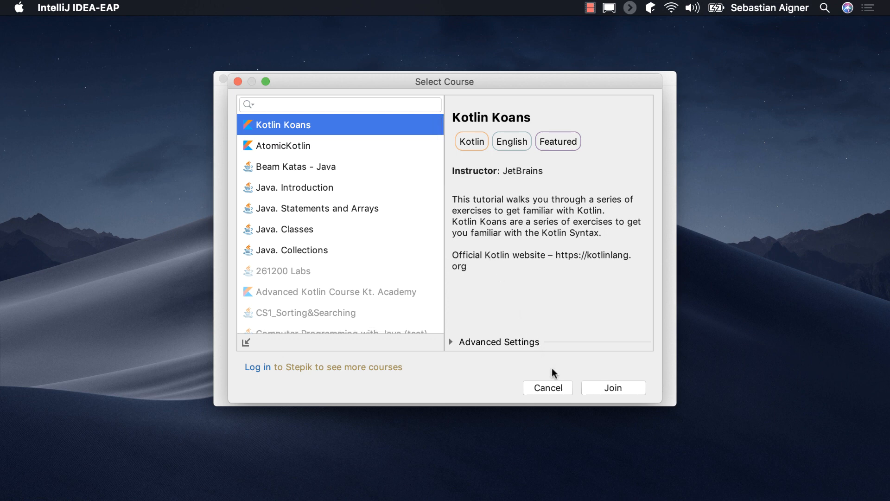
Close the catalog and import the local Kotlin intro course at its Hello World task.
{"action": "left_click", "coordinate": [546, 387]}
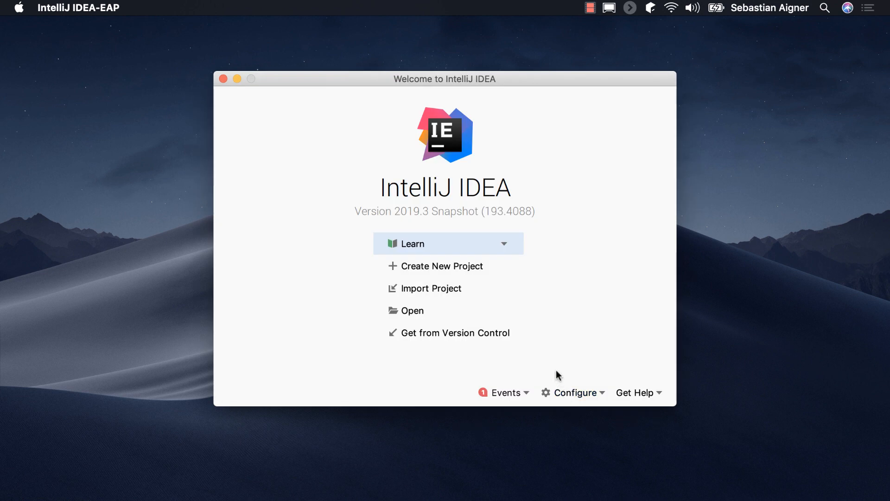
{"action": "left_click", "coordinate": [510, 243]}
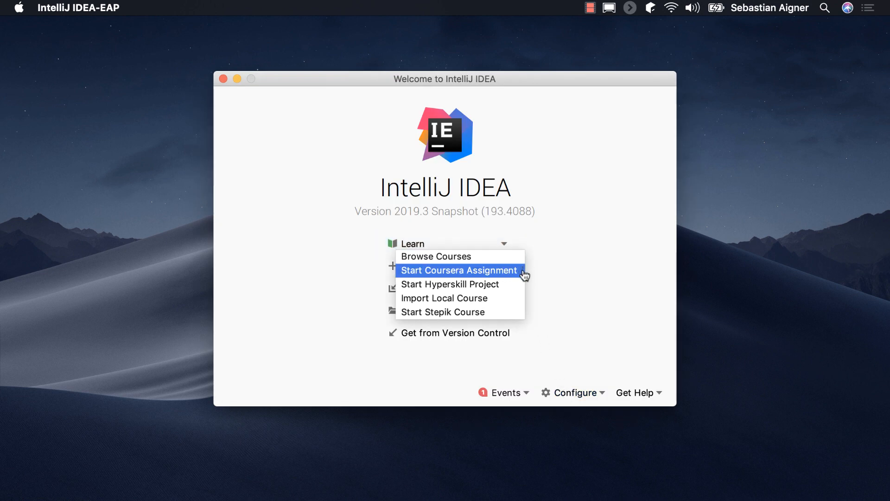
{"action": "mouse_move", "coordinate": [518, 312]}
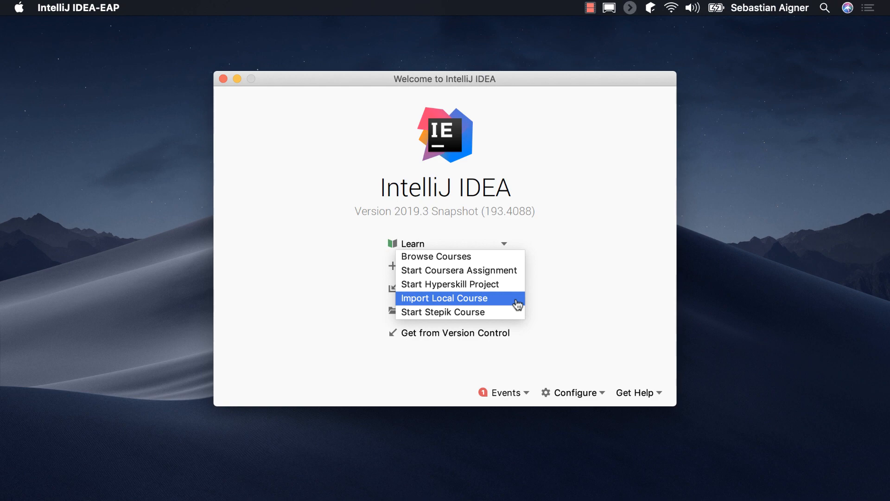
{"action": "left_click", "coordinate": [444, 298]}
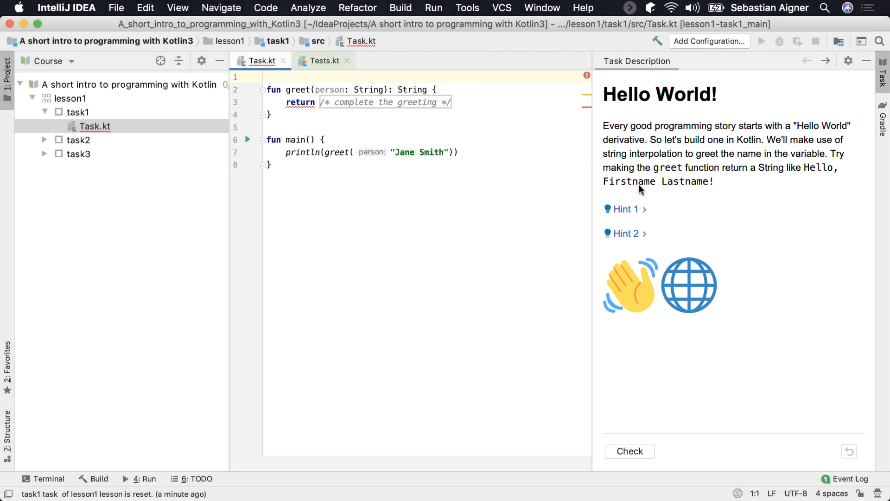
Reveal both Hello World hints, return "Hello, $person!" from greet, and advance.
{"action": "left_click", "coordinate": [622, 209]}
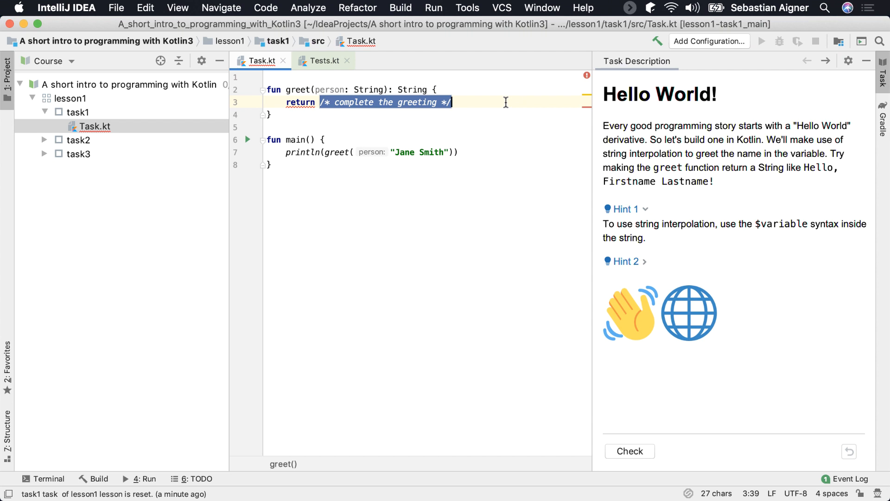
{"action": "left_click", "coordinate": [629, 450]}
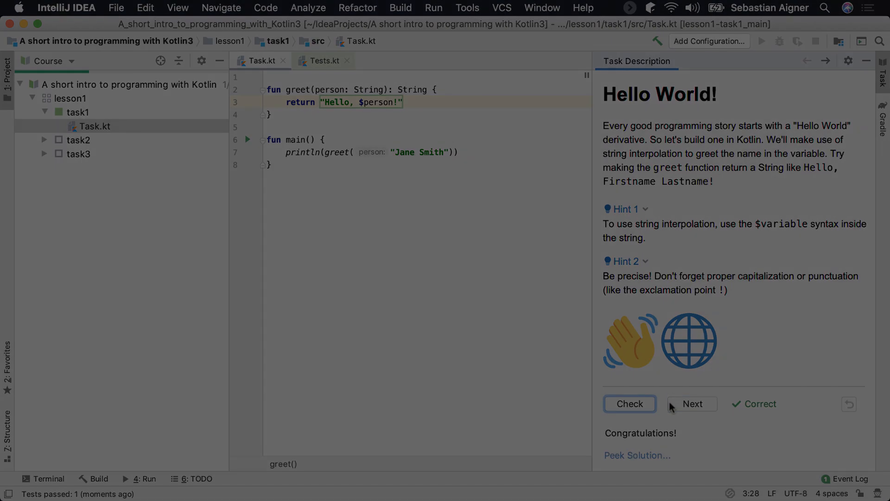
{"action": "left_click", "coordinate": [691, 404]}
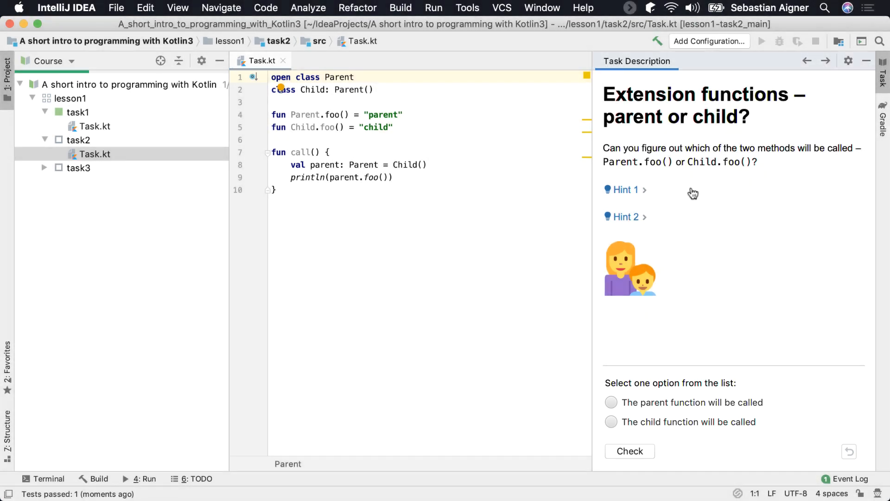
Answer 'The parent function will be called' on the extension-functions quiz and submit it.
{"action": "left_click", "coordinate": [624, 190]}
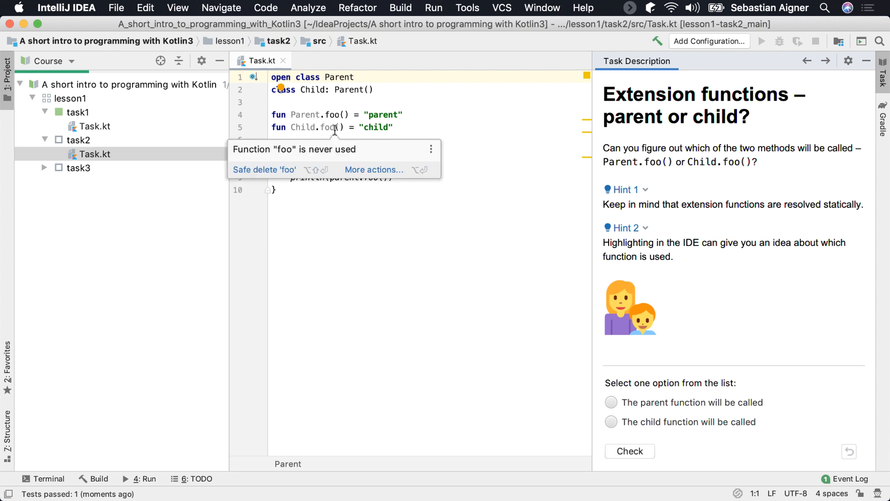
{"action": "left_click", "coordinate": [612, 402]}
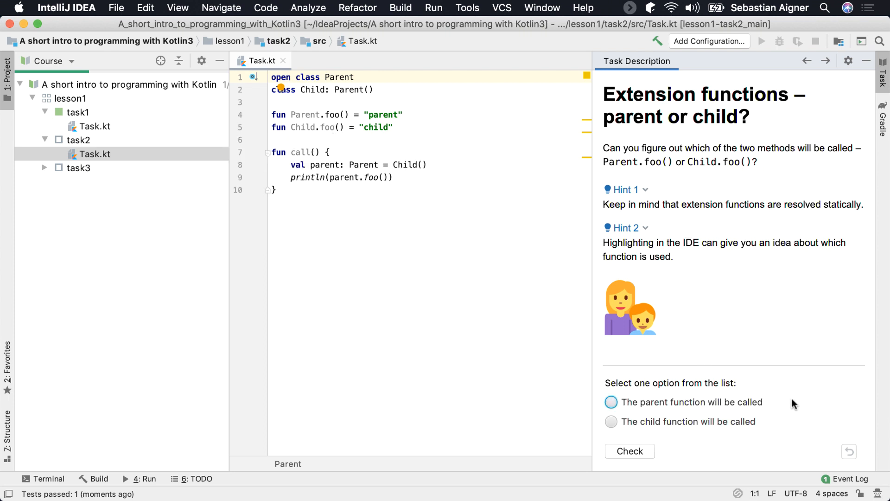
{"action": "left_click", "coordinate": [611, 402]}
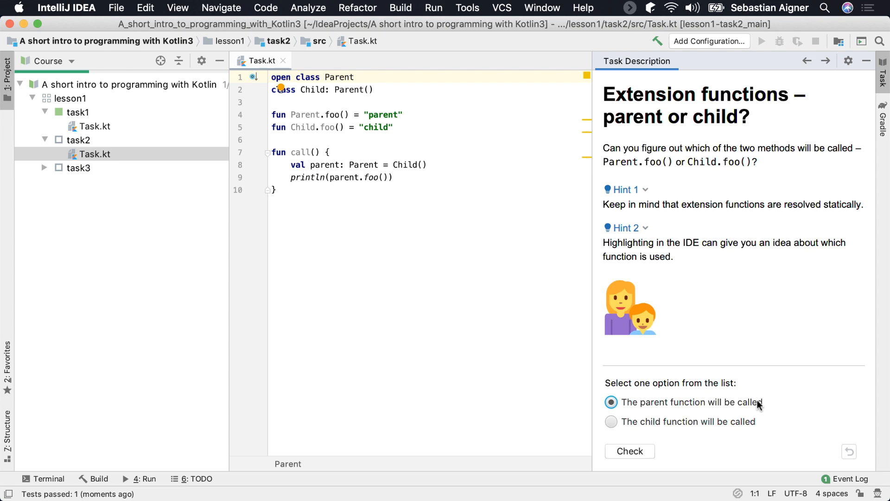
{"action": "left_click", "coordinate": [628, 450]}
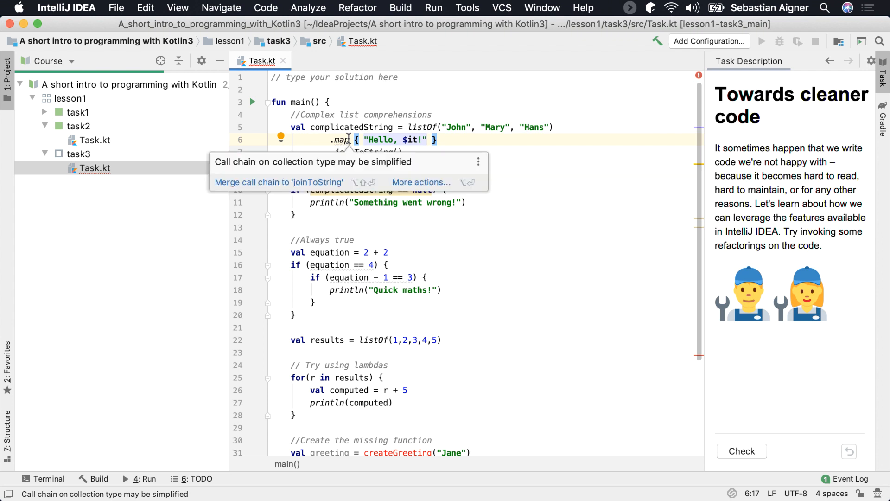
Merge the chain into joinToString, simplify the null check, and add createGreeting returning "Hello, $s!".
{"action": "left_click", "coordinate": [278, 182]}
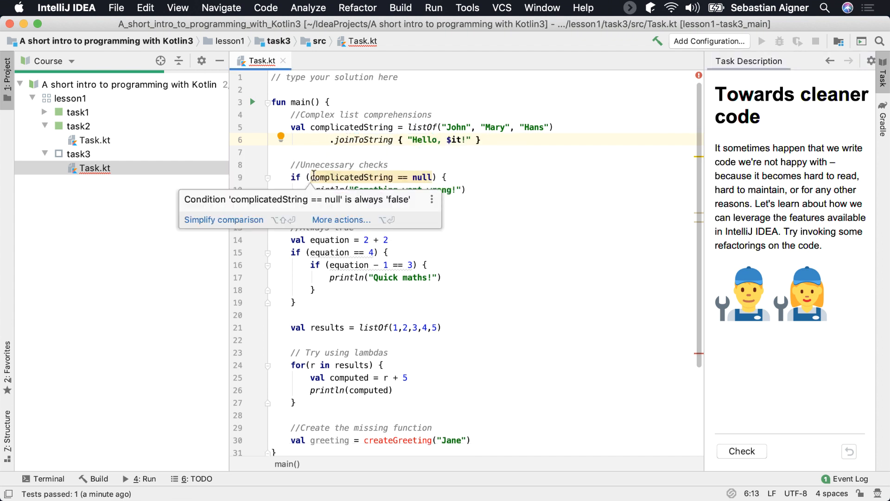
{"action": "left_click", "coordinate": [223, 220]}
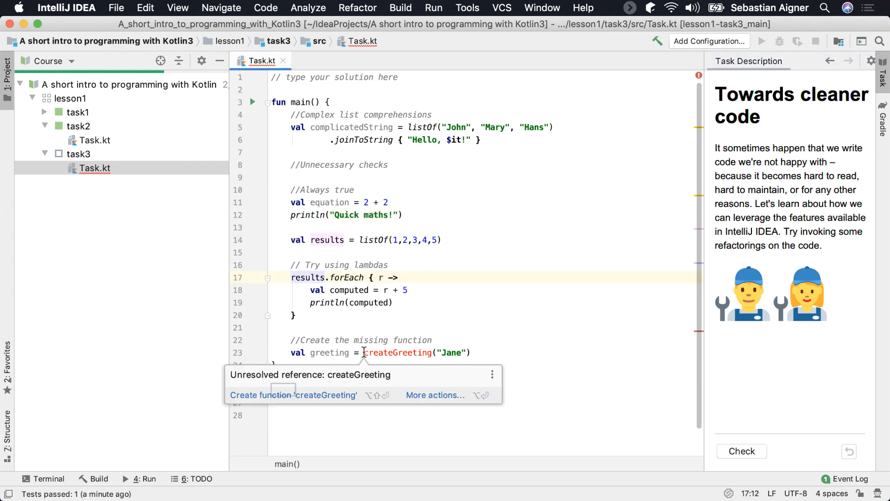
{"action": "left_click", "coordinate": [294, 395]}
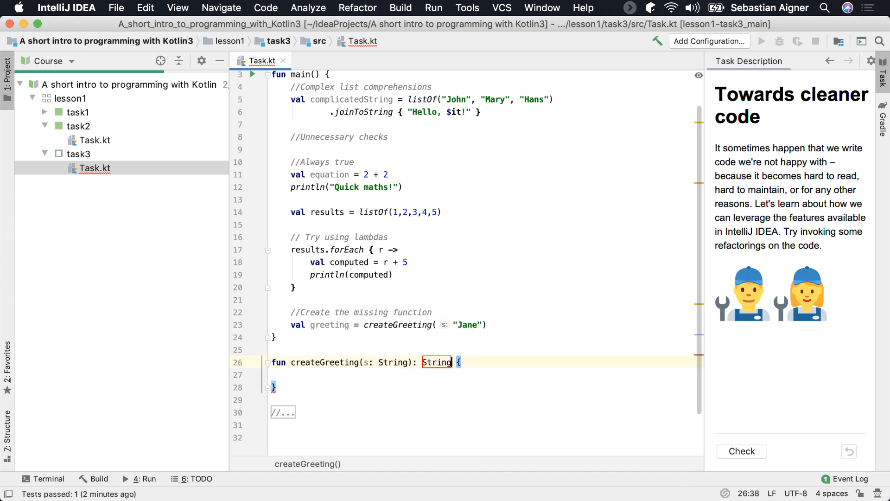
{"action": "type", "text": "return \"Hello, $s!\""}
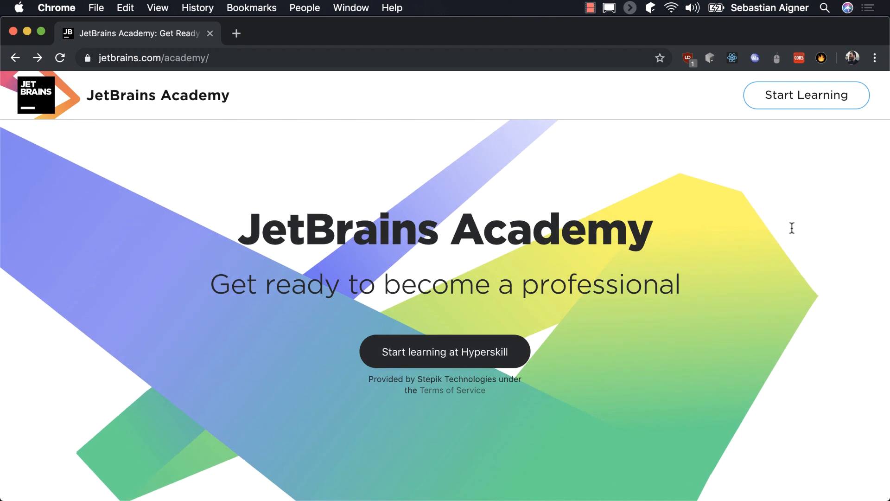
Open Simple Chatty Bot stage 1 on Hyperskill and send it to the IDE.
{"action": "left_click", "coordinate": [445, 351]}
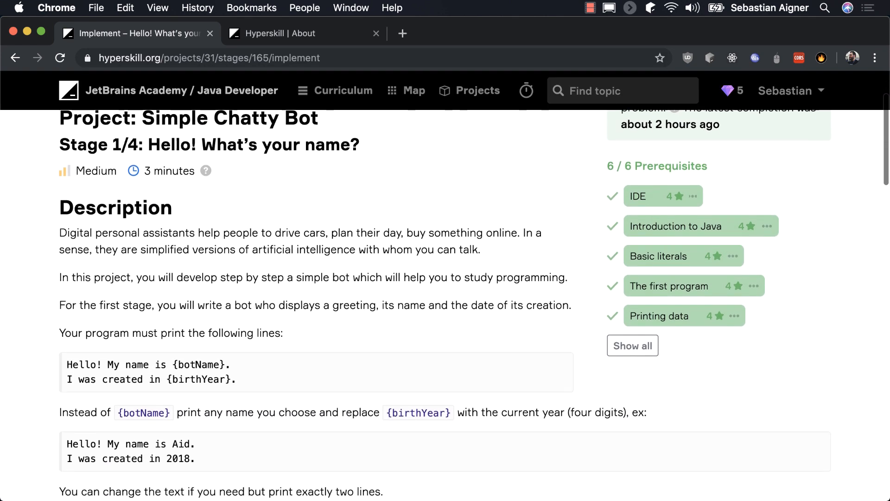
{"action": "scroll", "scroll_direction": "down", "scroll_amount": 3}
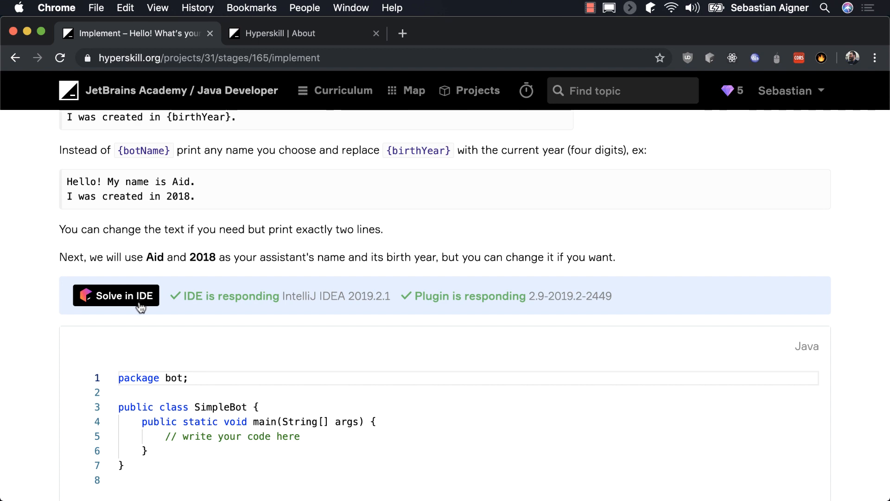
{"action": "left_click", "coordinate": [116, 296]}
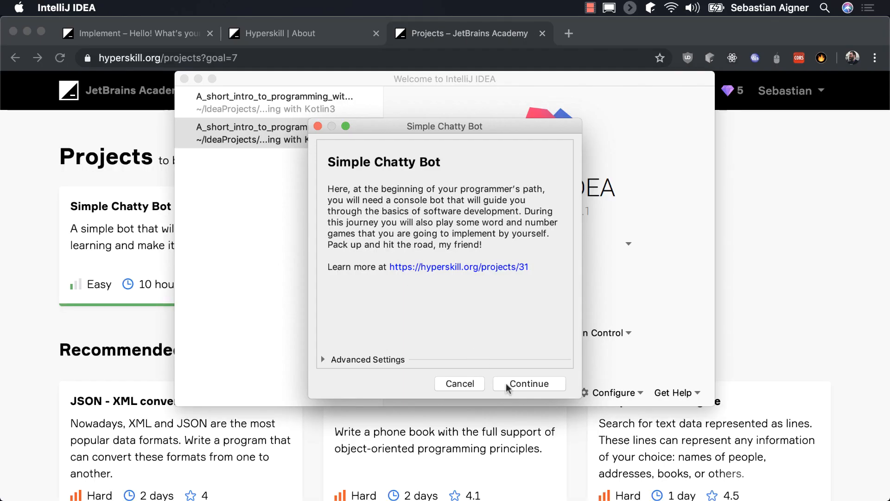
Open the Chatty Bot project, add the "I was created in 2019." line, and pass the check.
{"action": "left_click", "coordinate": [528, 383]}
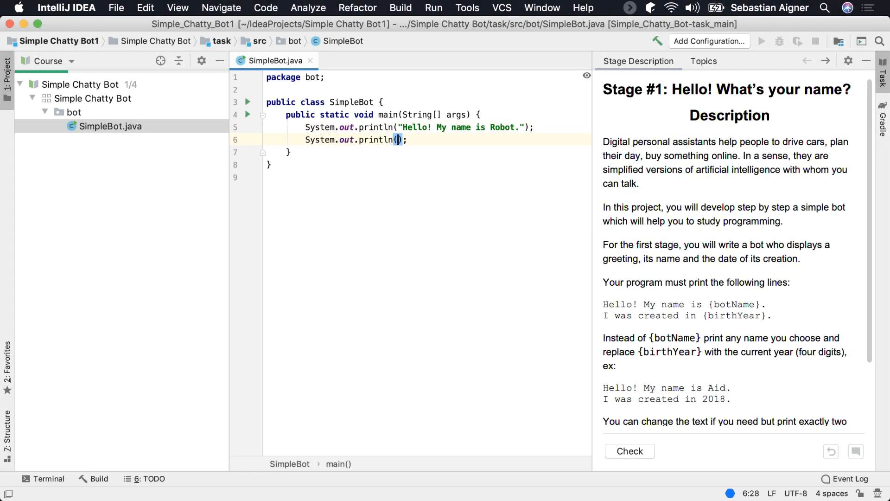
{"action": "type", "text": "\"I was created in 2019.\""}
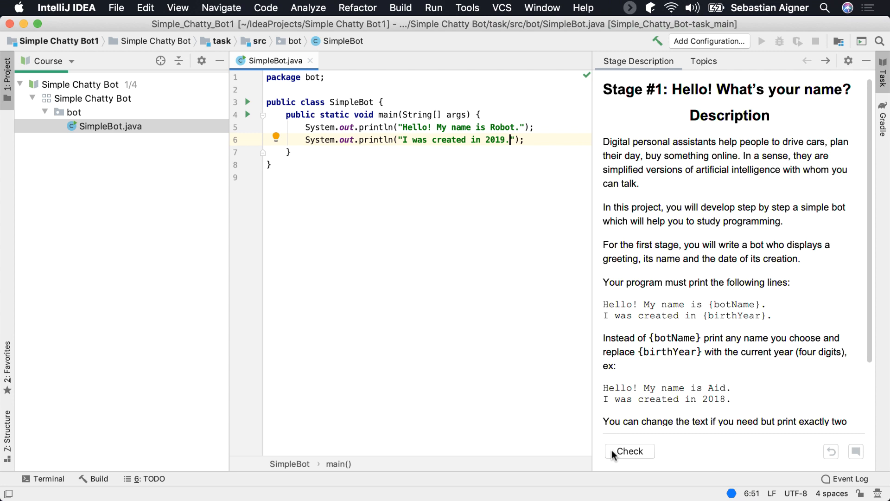
{"action": "left_click", "coordinate": [629, 451]}
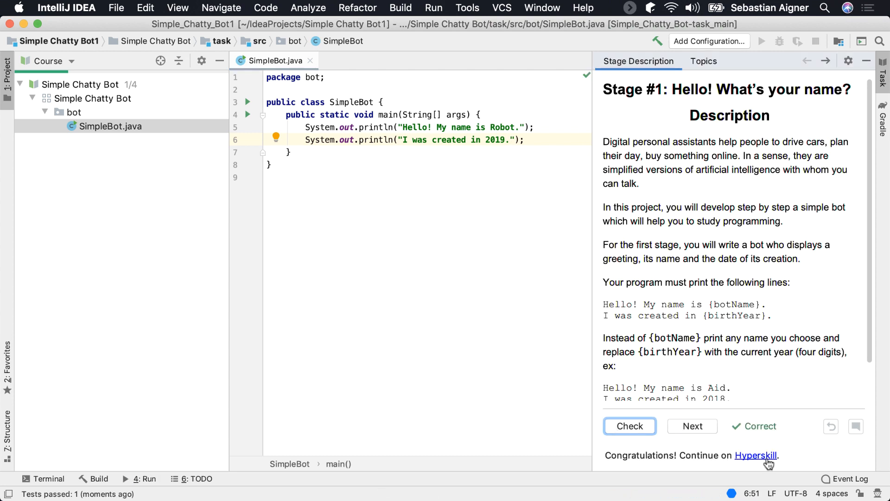
{"action": "left_click", "coordinate": [756, 455]}
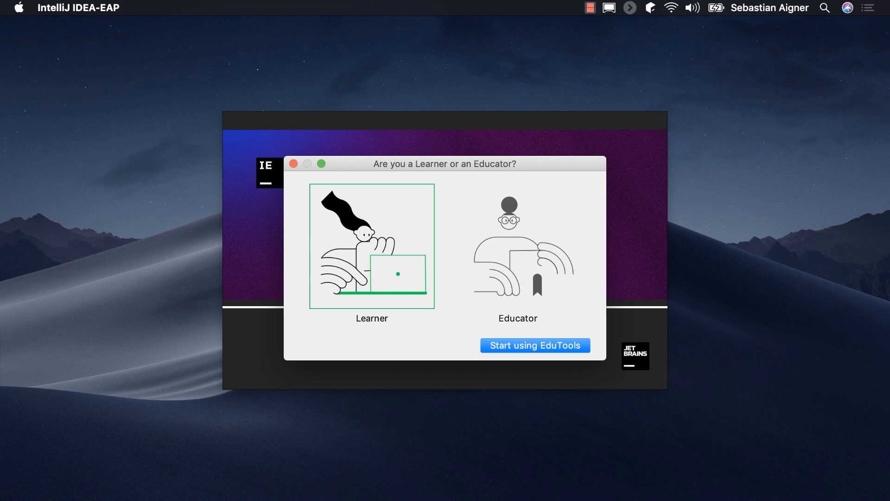
{"action": "mouse_move", "coordinate": [449, 177]}
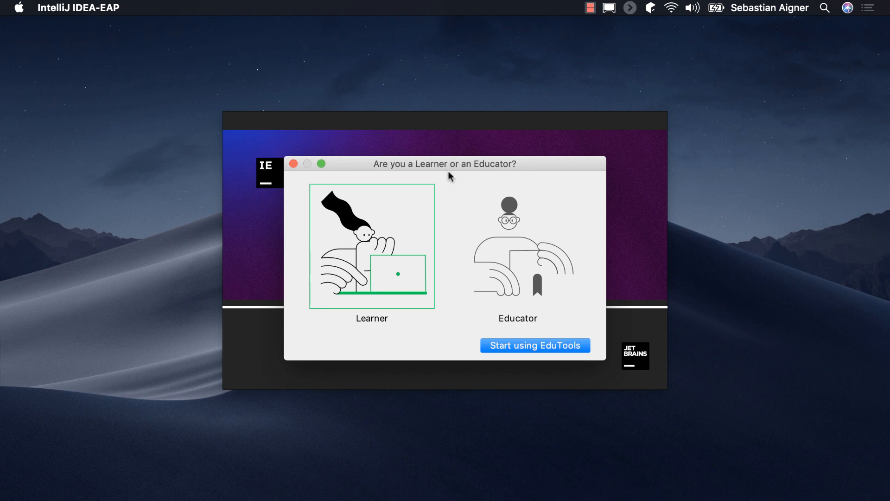
Choose the Educator role and start using EduTools.
{"action": "left_click", "coordinate": [517, 246]}
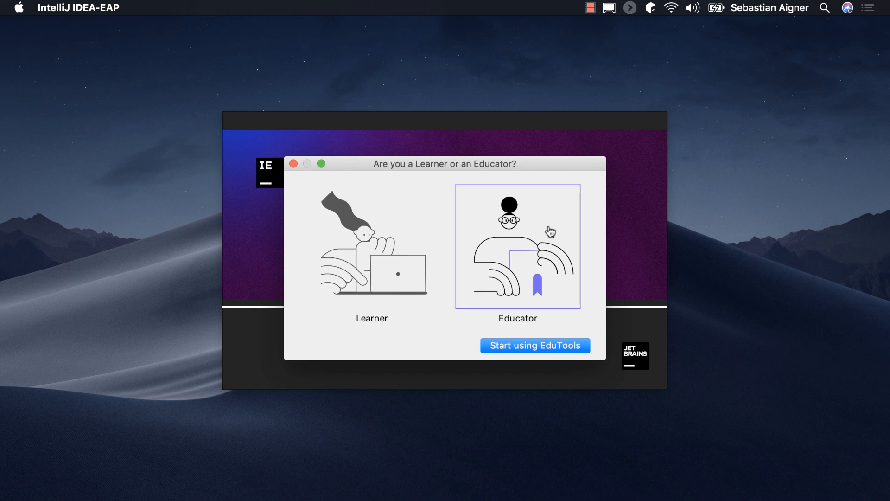
{"action": "left_click", "coordinate": [535, 345]}
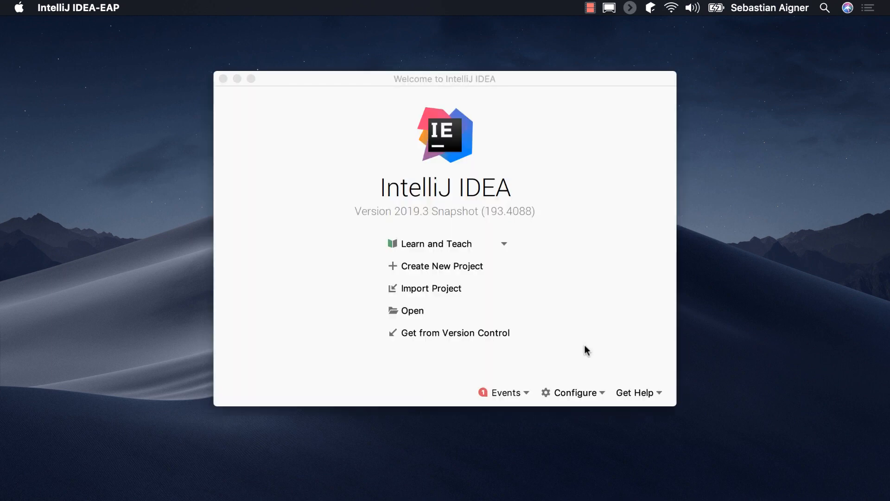
Create Kotlin course 'Intro to Kotlin 101' described as 'Learn the language of the future!'.
{"action": "left_click", "coordinate": [501, 244]}
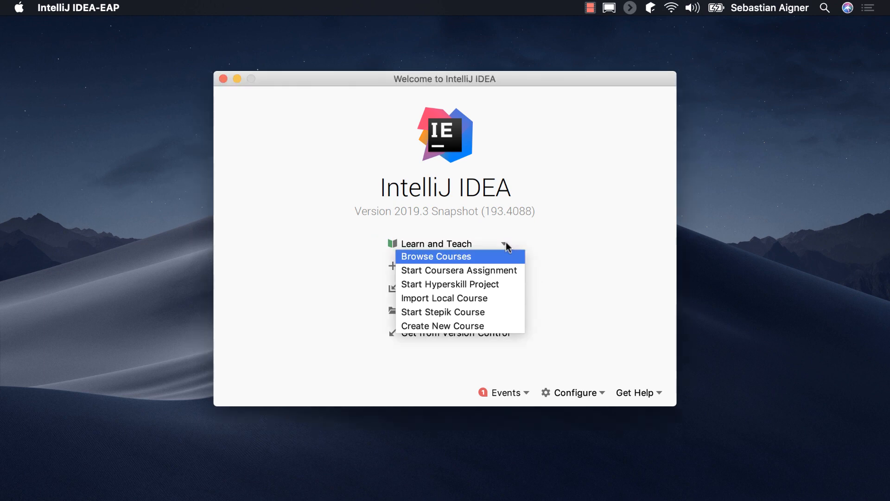
{"action": "left_click", "coordinate": [442, 325]}
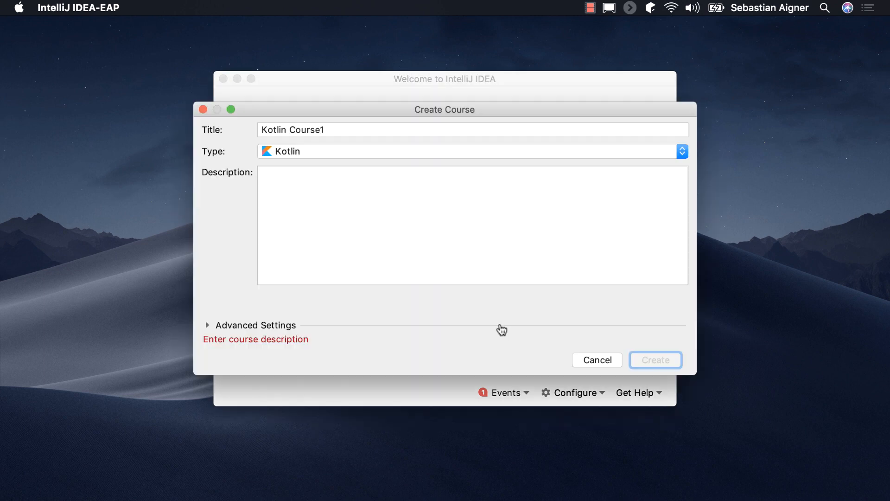
{"action": "type", "text": "Intro to Ko"}
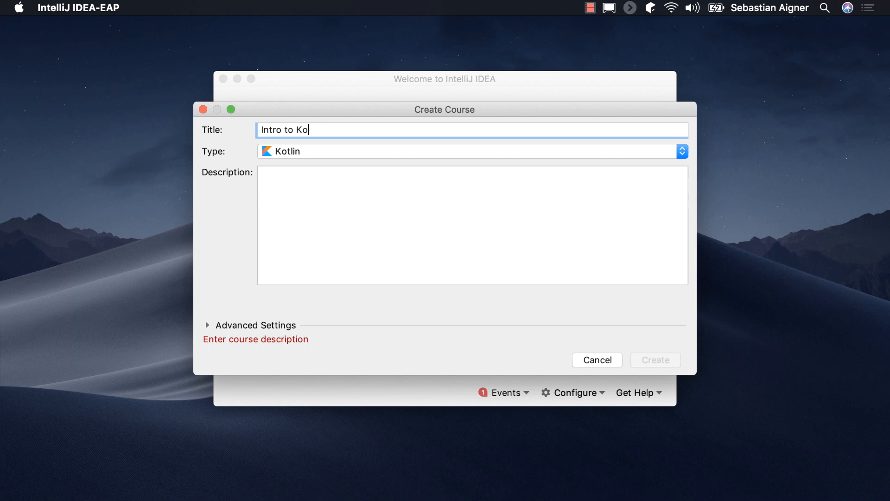
{"action": "type", "text": "Learn the lang"}
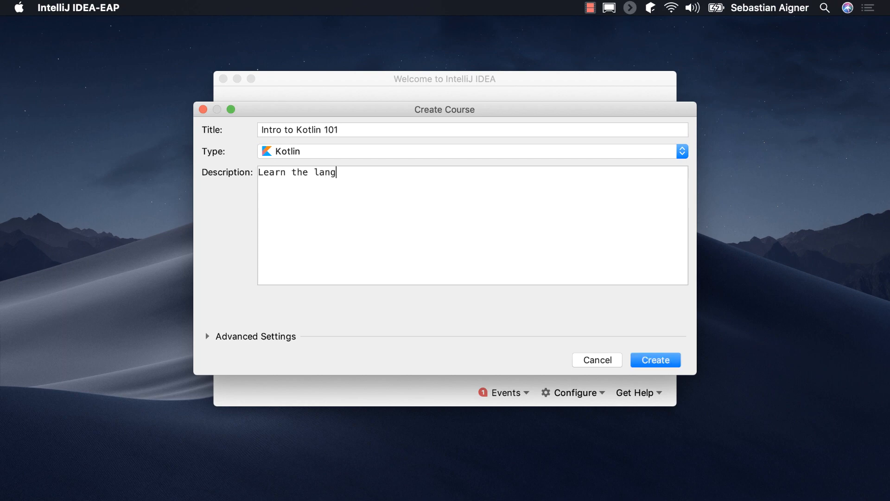
{"action": "type", "text": "uage of the future!"}
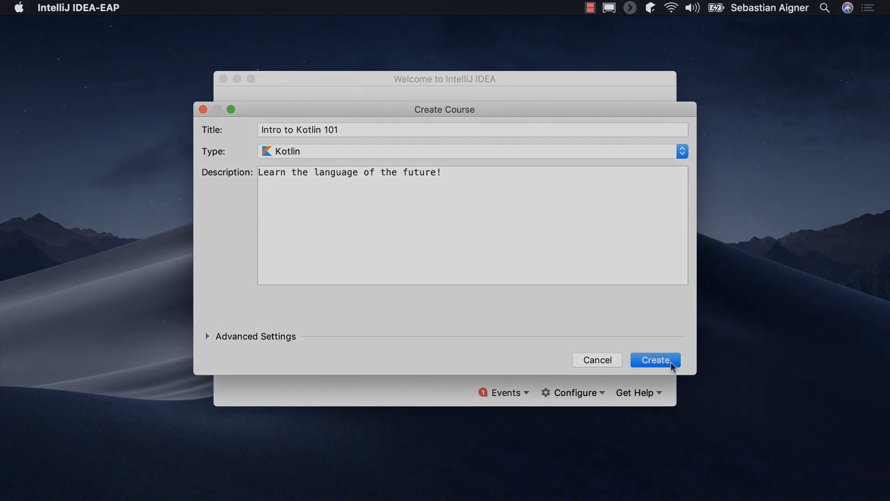
{"action": "left_click", "coordinate": [655, 359]}
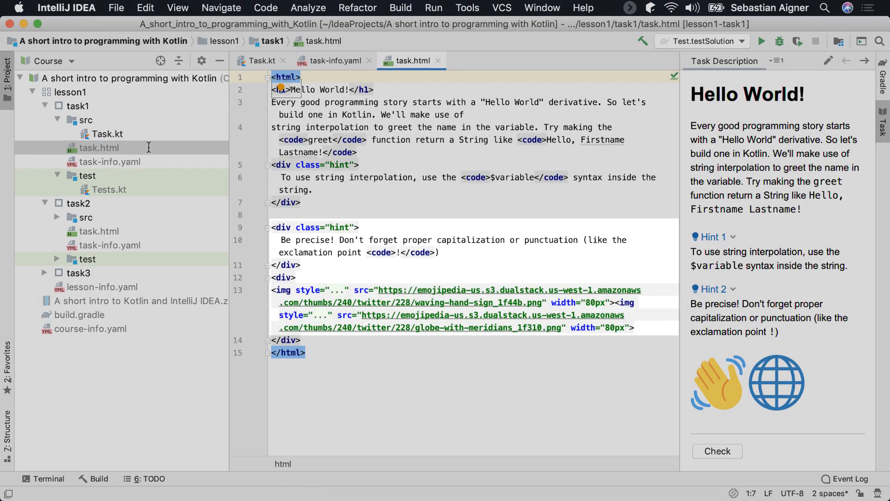
Change the task heading to 'Hello Everyone!' and open the Task.kt solution file.
{"action": "double_click", "coordinate": [331, 89]}
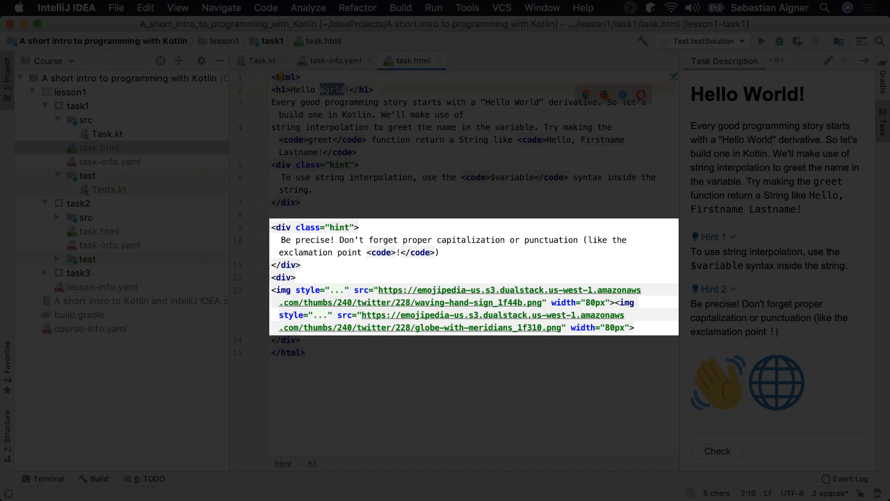
{"action": "type", "text": "Everyone"}
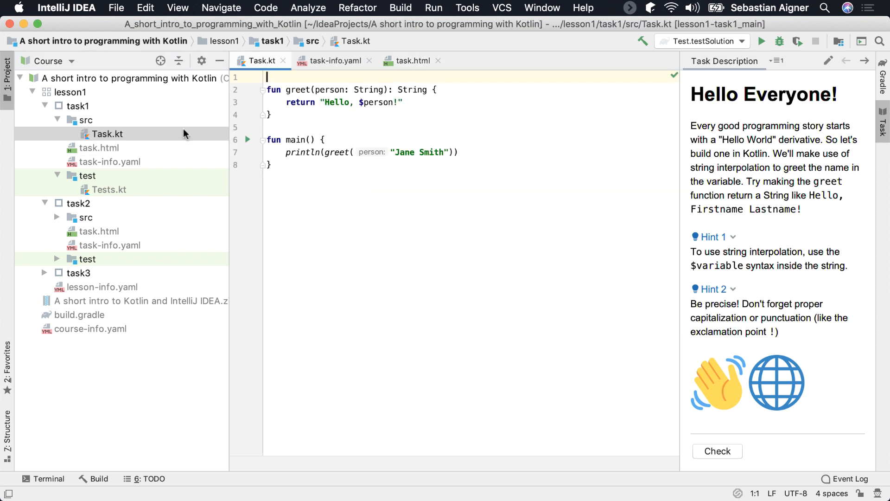
{"action": "mouse_move", "coordinate": [177, 156]}
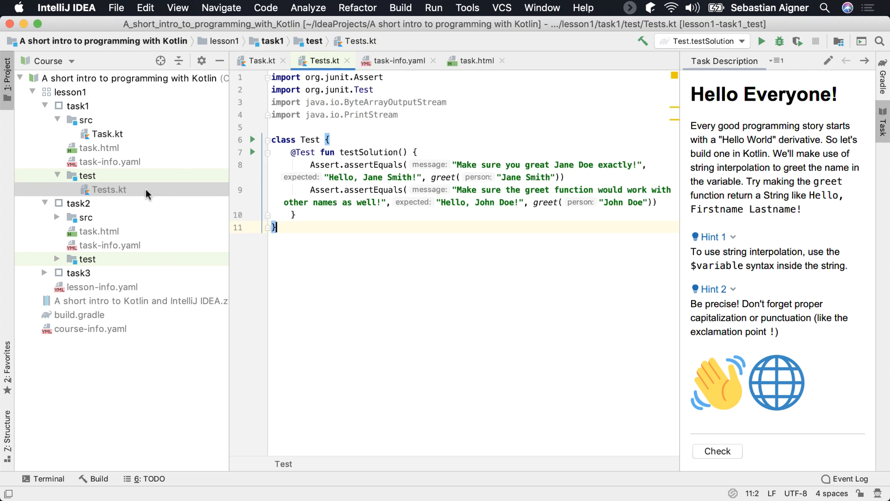
{"action": "mouse_move", "coordinate": [141, 164]}
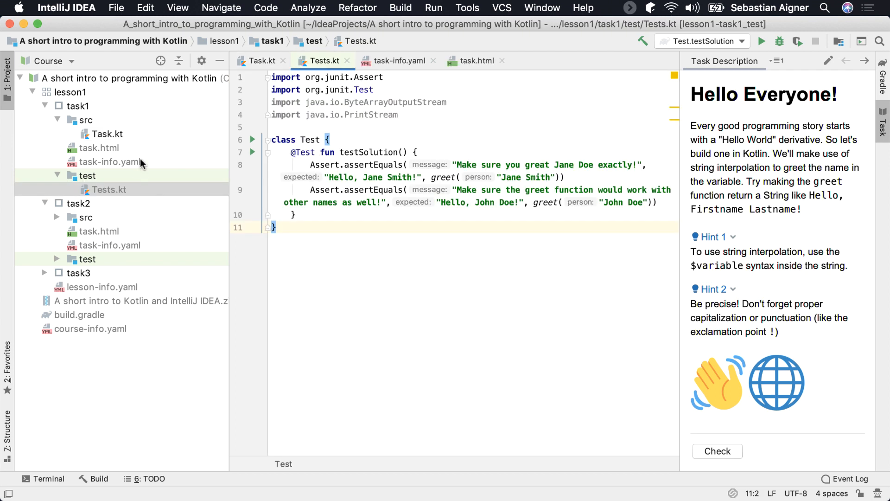
{"action": "left_click", "coordinate": [104, 134]}
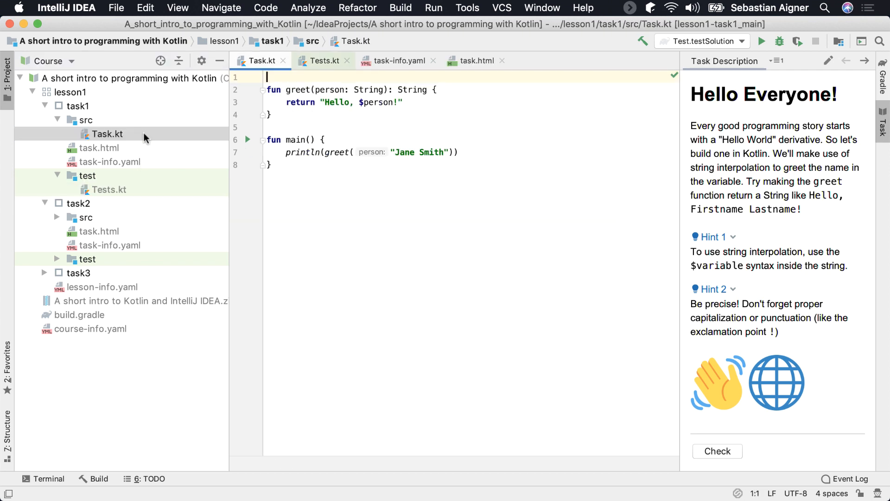
{"action": "double_click", "coordinate": [360, 102]}
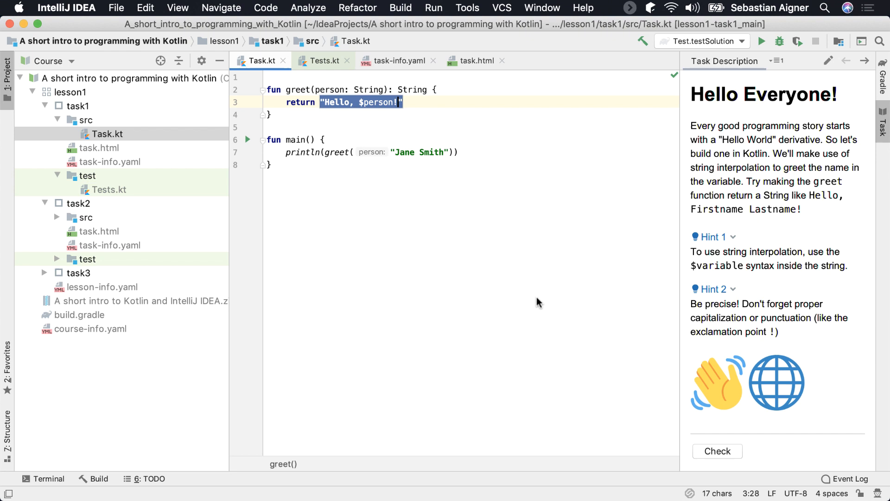
Preview Task.kt read-only as students see it, with the greeting shown as 'type here'.
{"action": "left_click", "coordinate": [270, 164]}
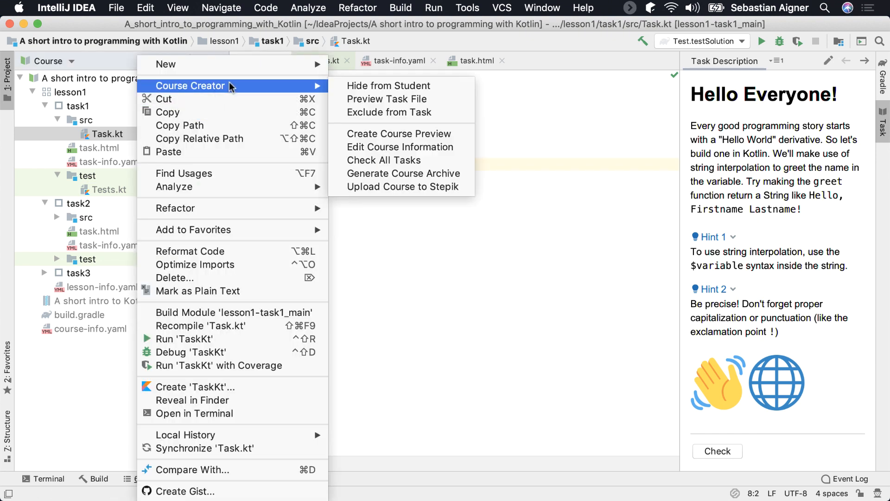
{"action": "left_click", "coordinate": [387, 99]}
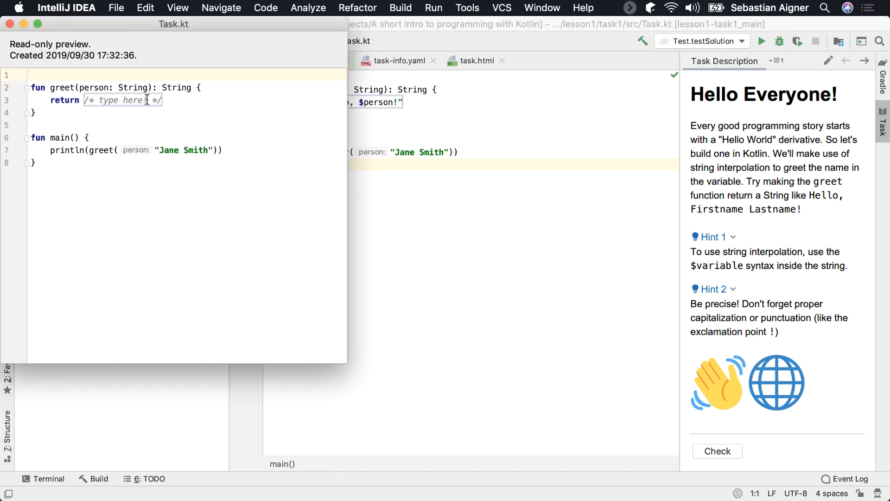
{"action": "left_click", "coordinate": [10, 23]}
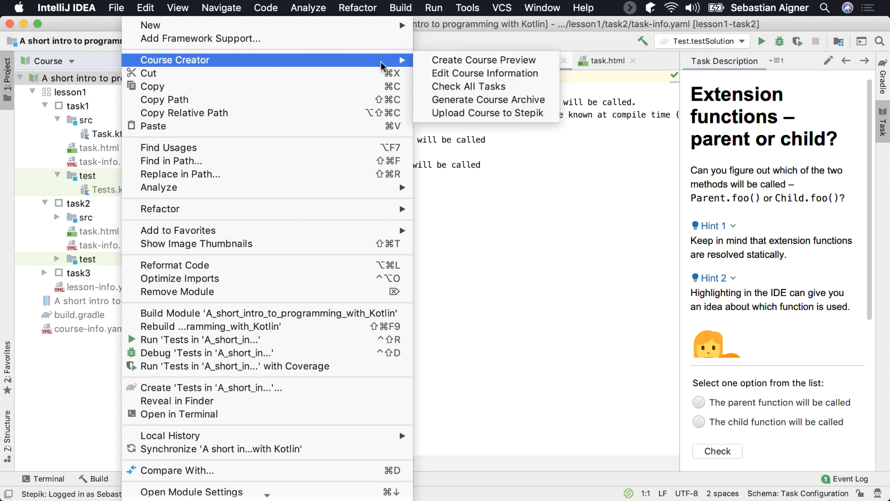
{"action": "mouse_move", "coordinate": [487, 99]}
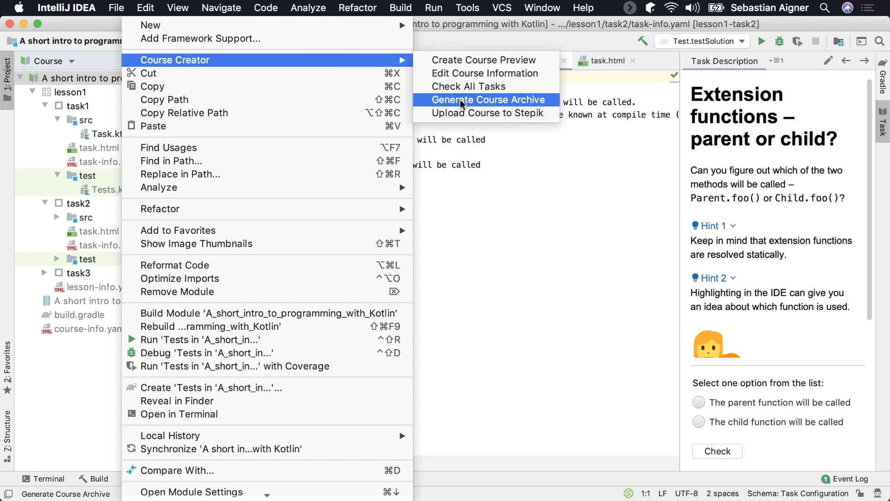
{"action": "mouse_move", "coordinate": [485, 113]}
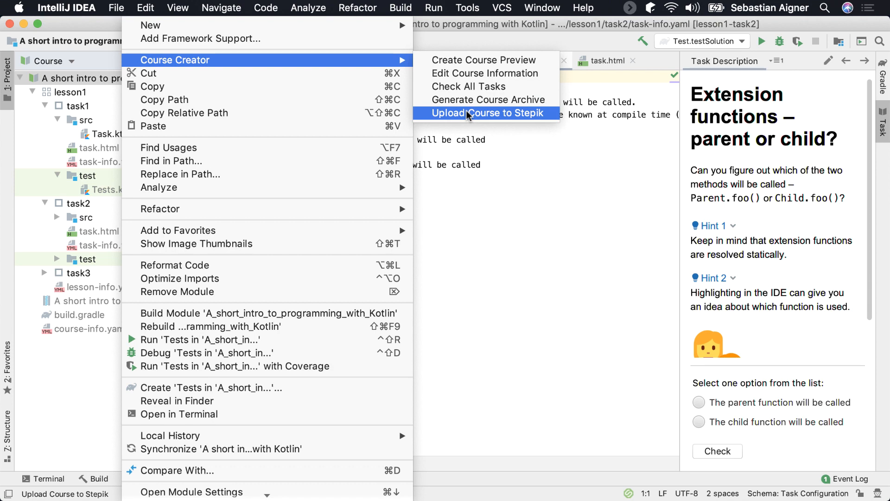
Upload the Kotlin course to Stepik and view its lesson1 syllabus in Chrome.
{"action": "left_click", "coordinate": [486, 113]}
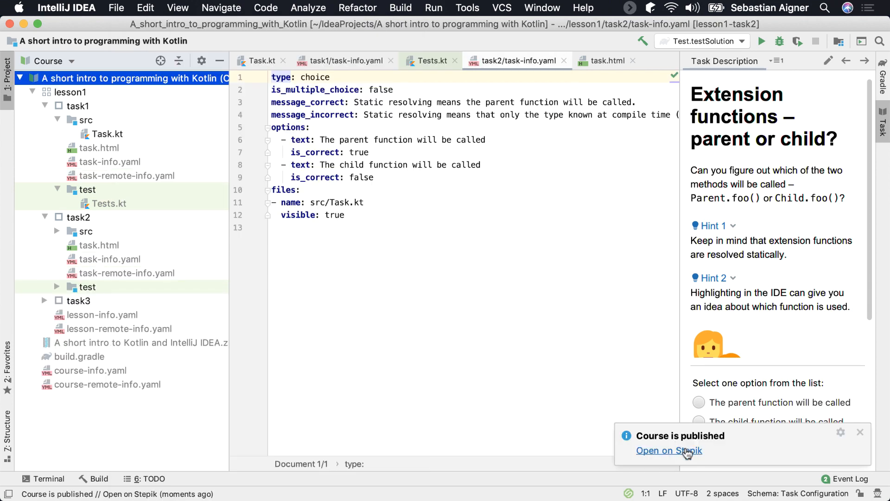
{"action": "left_click", "coordinate": [669, 450]}
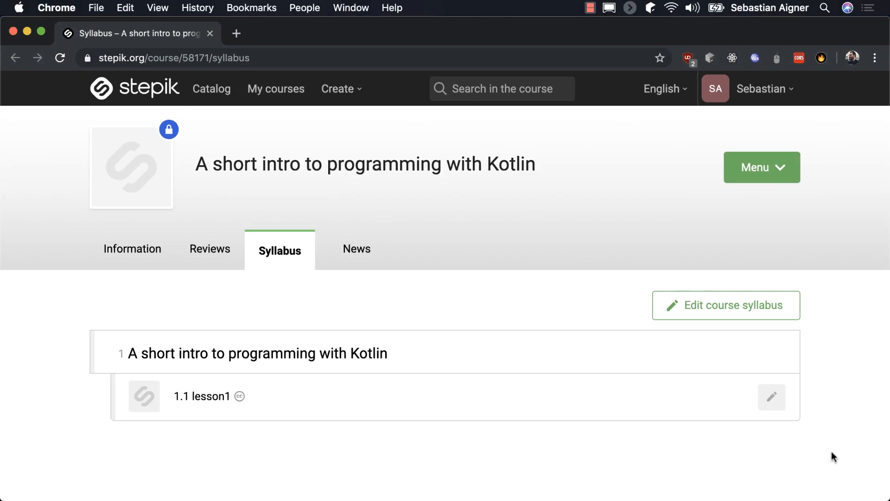